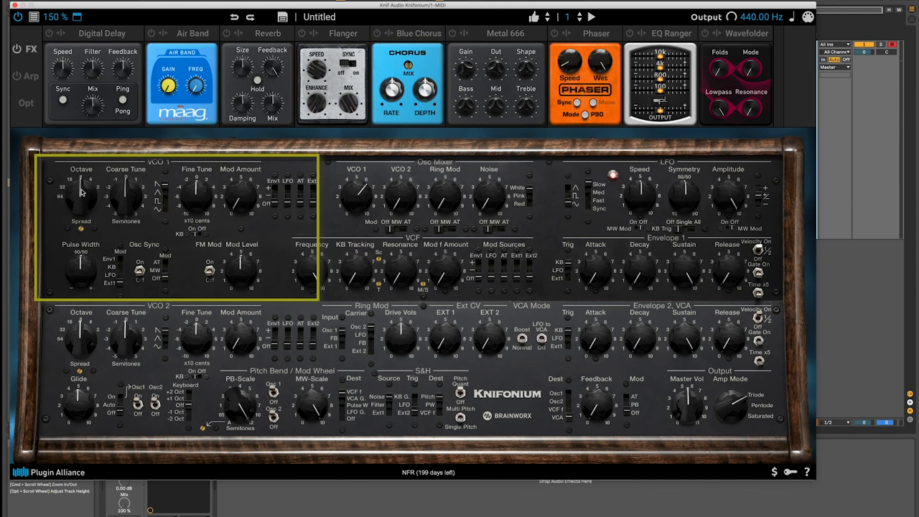
{"action": "mouse_move", "coordinate": [83, 202]}
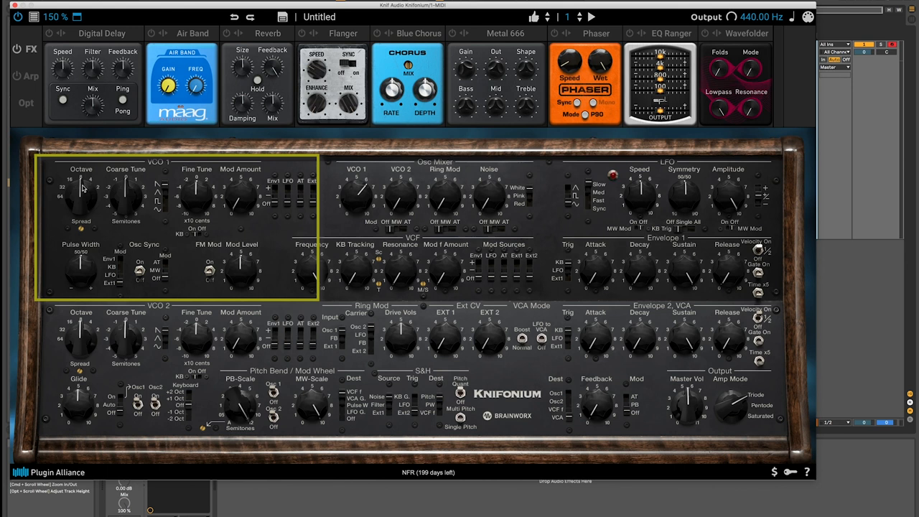
Step: Adjust the first oscillator's octave, coarse tuning and FM modulation level
{"action": "left_click_drag", "start_coordinate": [80, 194], "coordinate": [88, 180]}
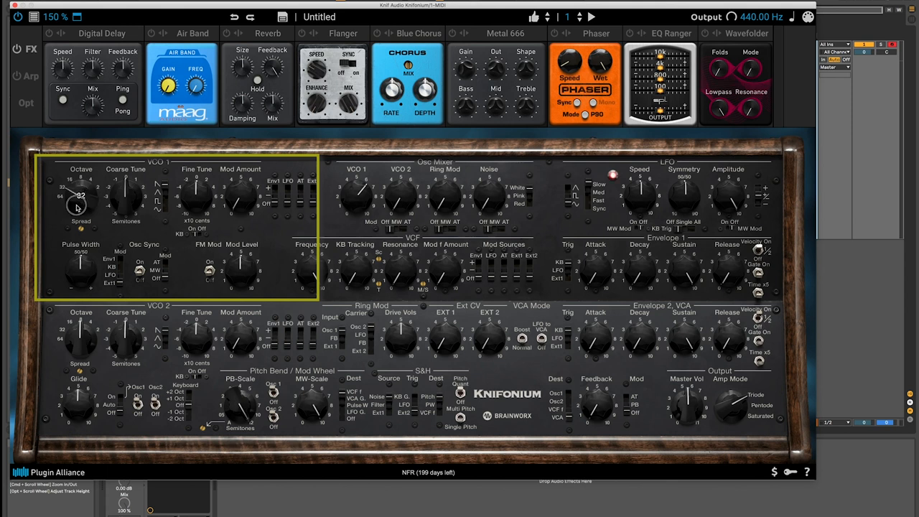
{"action": "left_click_drag", "start_coordinate": [78, 208], "coordinate": [78, 183]}
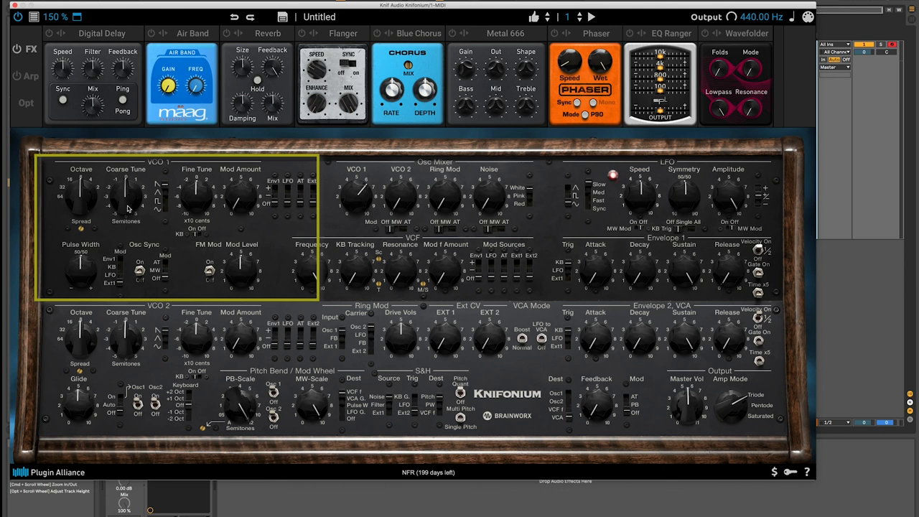
{"action": "mouse_move", "coordinate": [122, 200]}
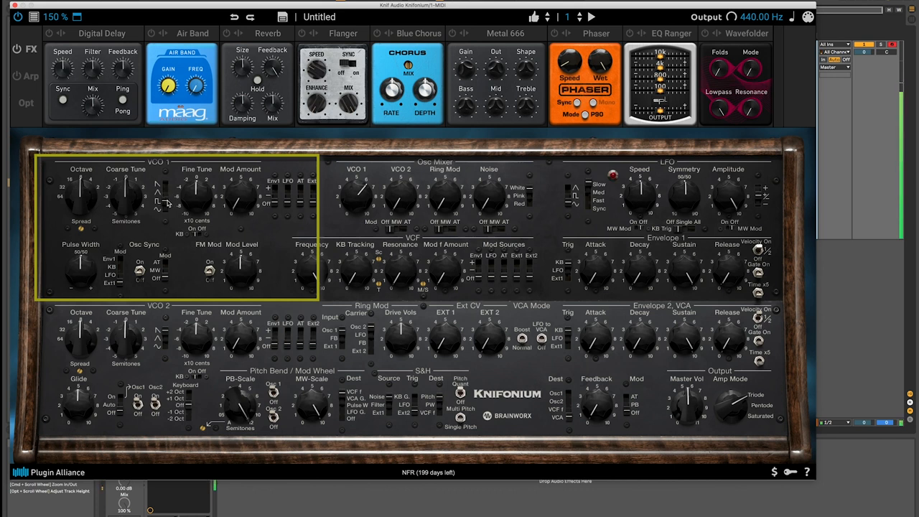
{"action": "mouse_move", "coordinate": [135, 218]}
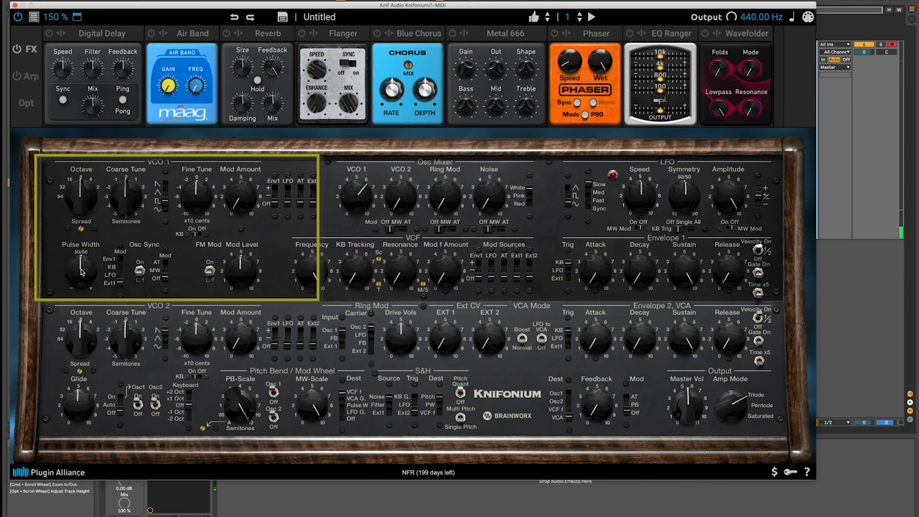
{"action": "left_click_drag", "start_coordinate": [80, 270], "coordinate": [80, 287]}
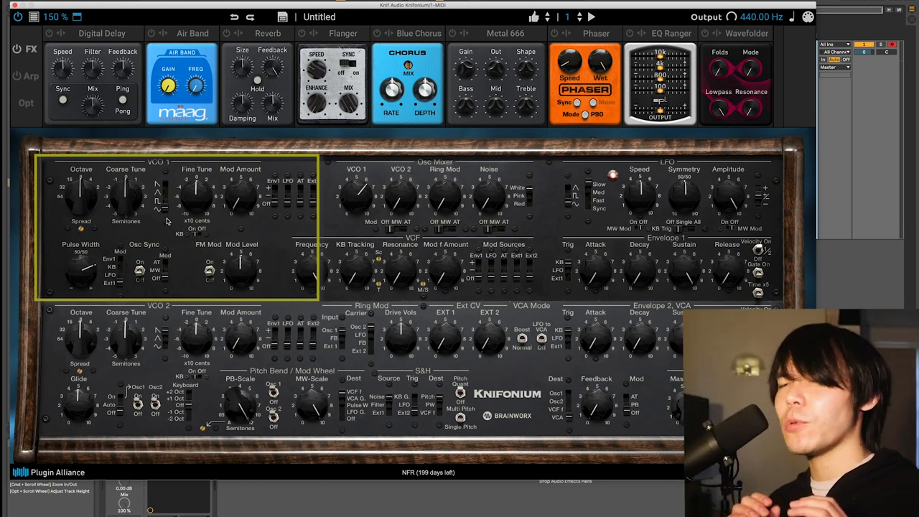
{"action": "mouse_move", "coordinate": [167, 195]}
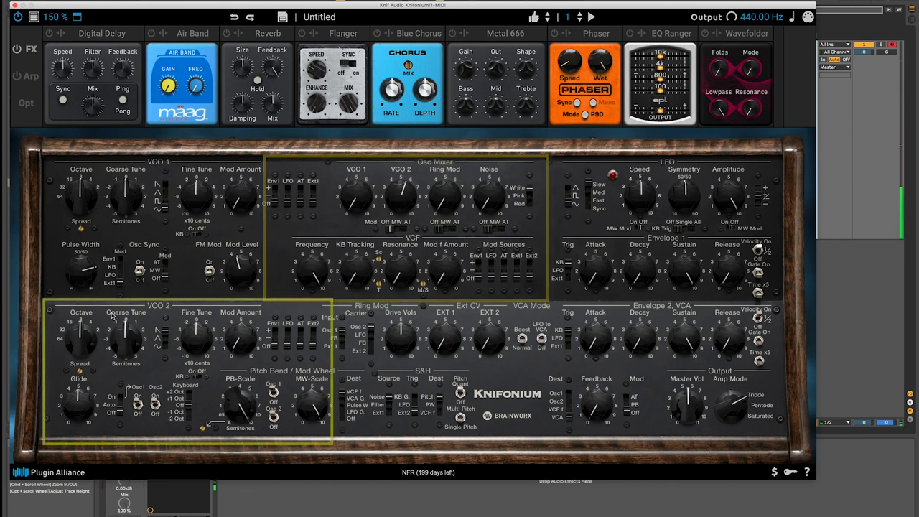
{"action": "left_click", "coordinate": [78, 333]}
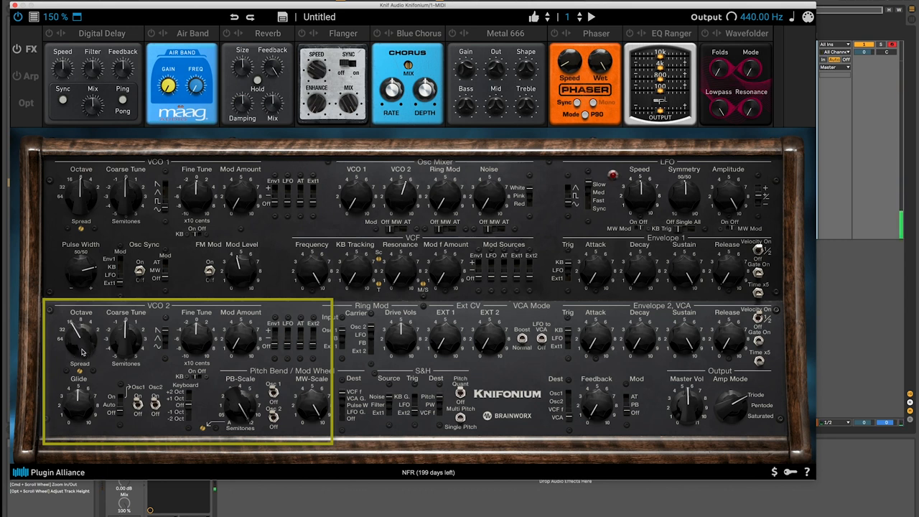
{"action": "mouse_move", "coordinate": [135, 327]}
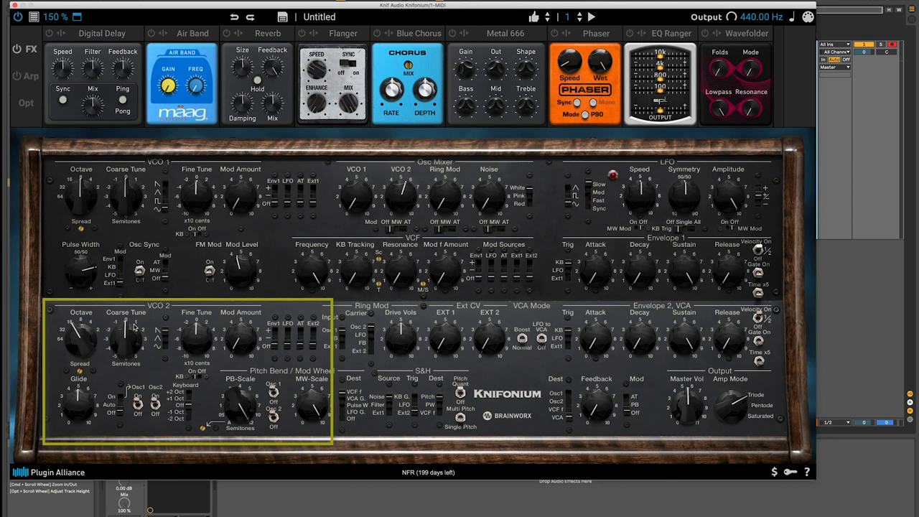
{"action": "mouse_move", "coordinate": [188, 335]}
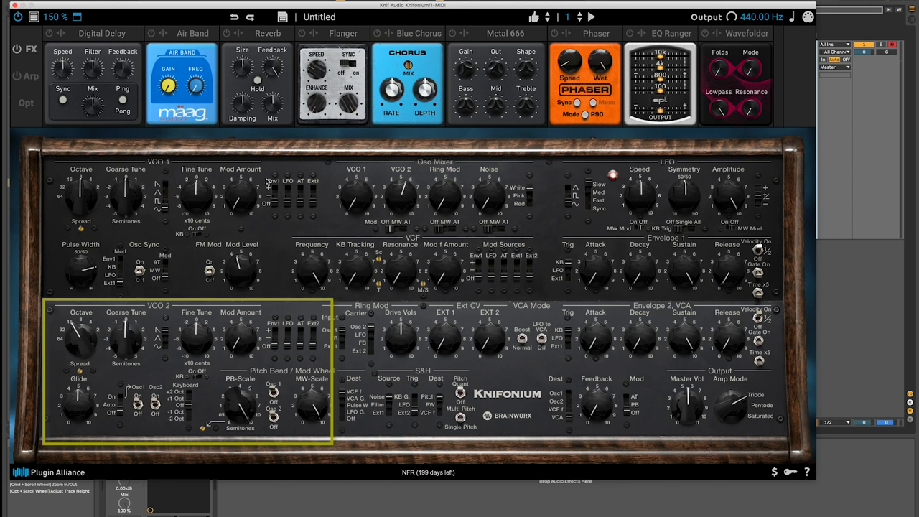
{"action": "mouse_move", "coordinate": [116, 340]}
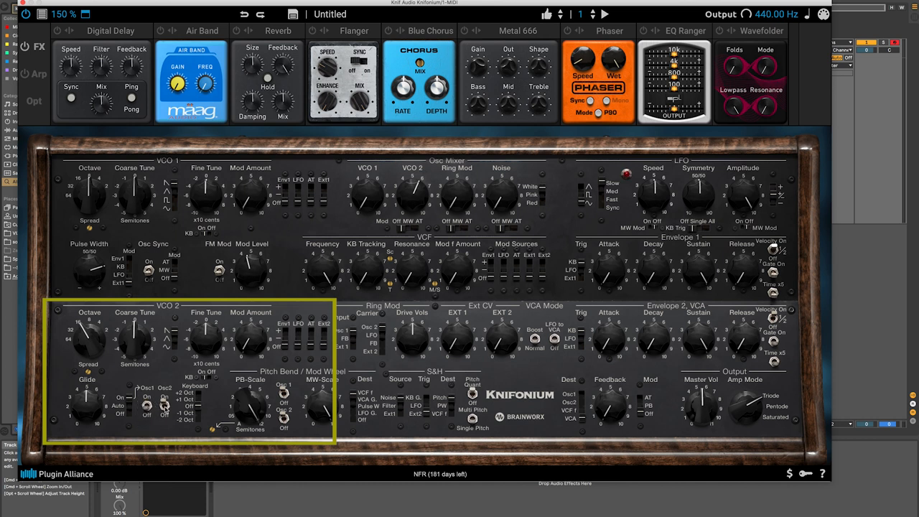
Step: Rebalance the oscillator mix, including the amount of noise
{"action": "left_click_drag", "start_coordinate": [367, 193], "coordinate": [367, 175]}
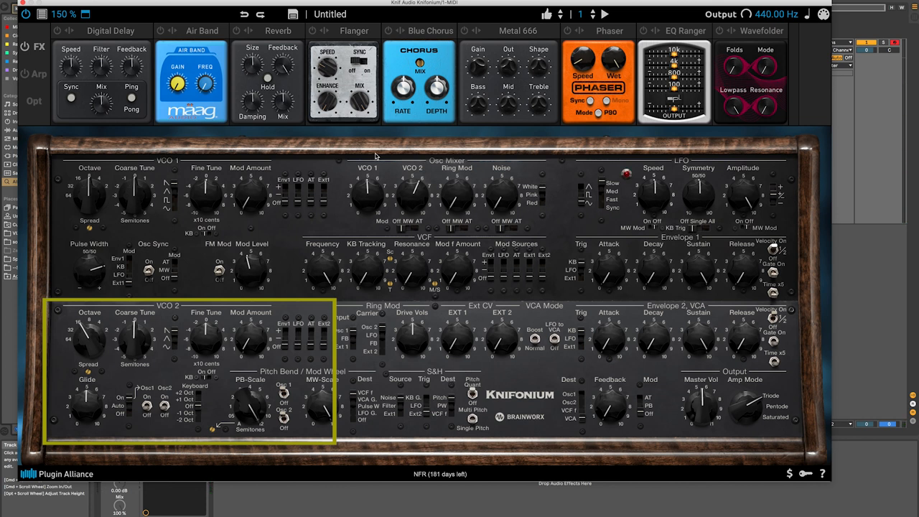
{"action": "mouse_move", "coordinate": [241, 221]}
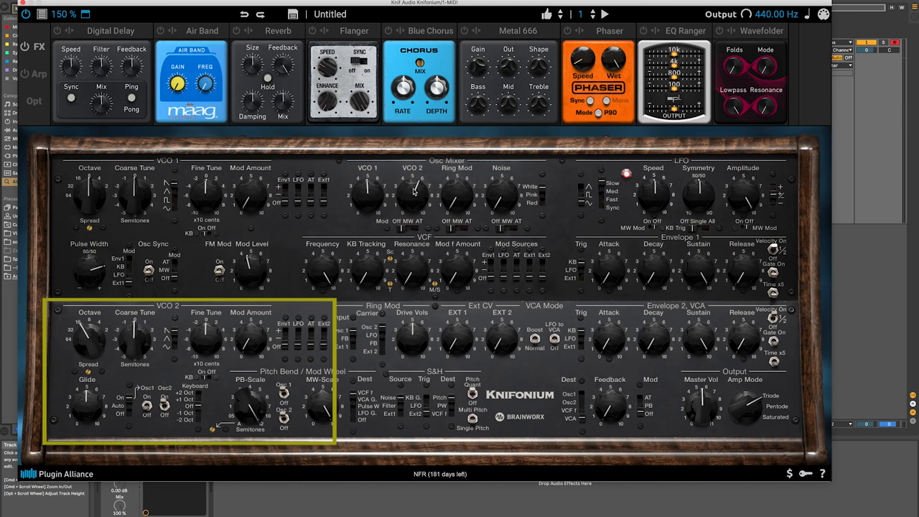
{"action": "mouse_move", "coordinate": [218, 387]}
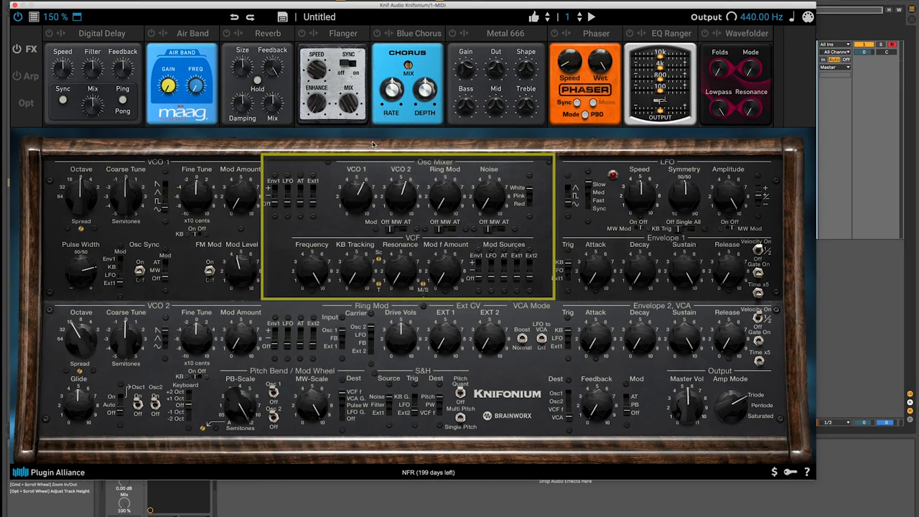
{"action": "left_click_drag", "start_coordinate": [352, 190], "coordinate": [352, 179]}
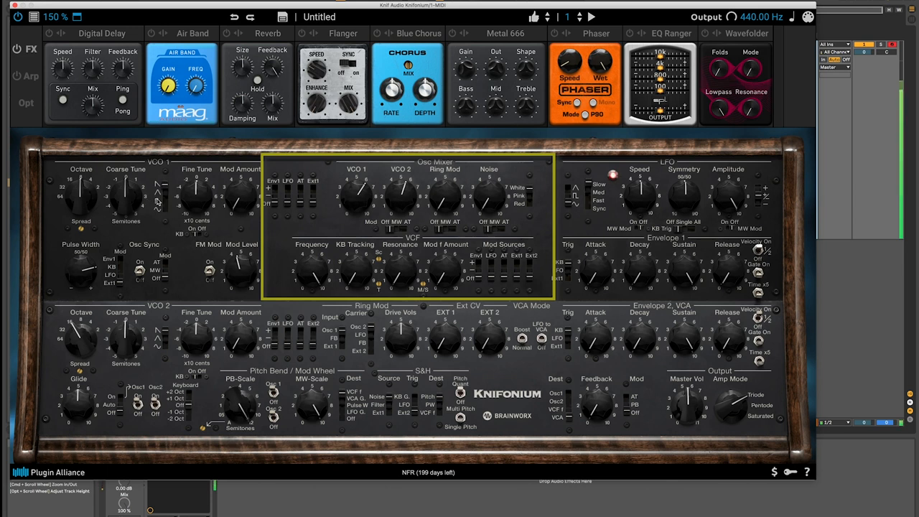
{"action": "mouse_move", "coordinate": [201, 204]}
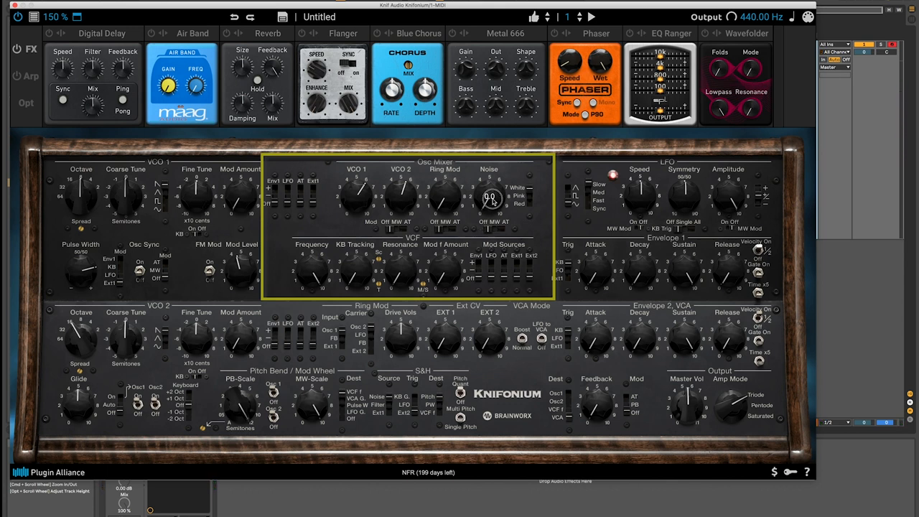
{"action": "left_click_drag", "start_coordinate": [491, 198], "coordinate": [494, 160]}
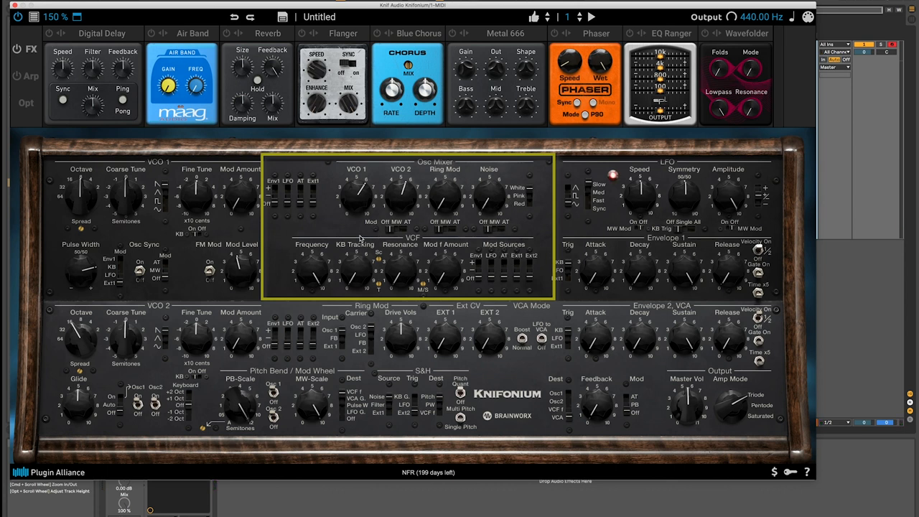
{"action": "mouse_move", "coordinate": [428, 223]}
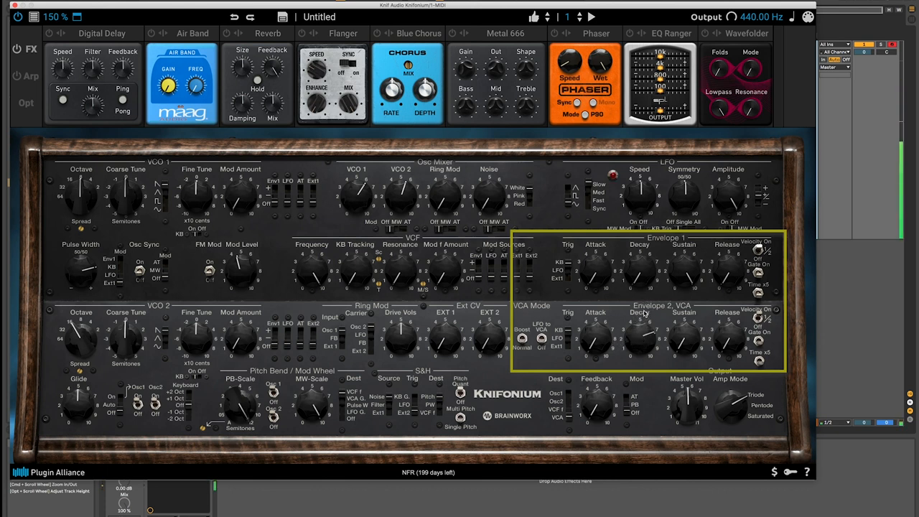
{"action": "mouse_move", "coordinate": [638, 329]}
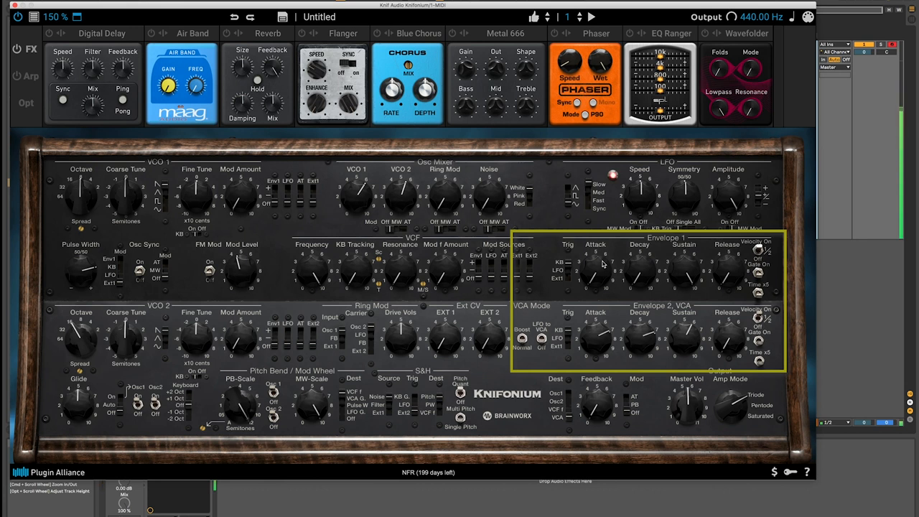
{"action": "mouse_move", "coordinate": [640, 314]}
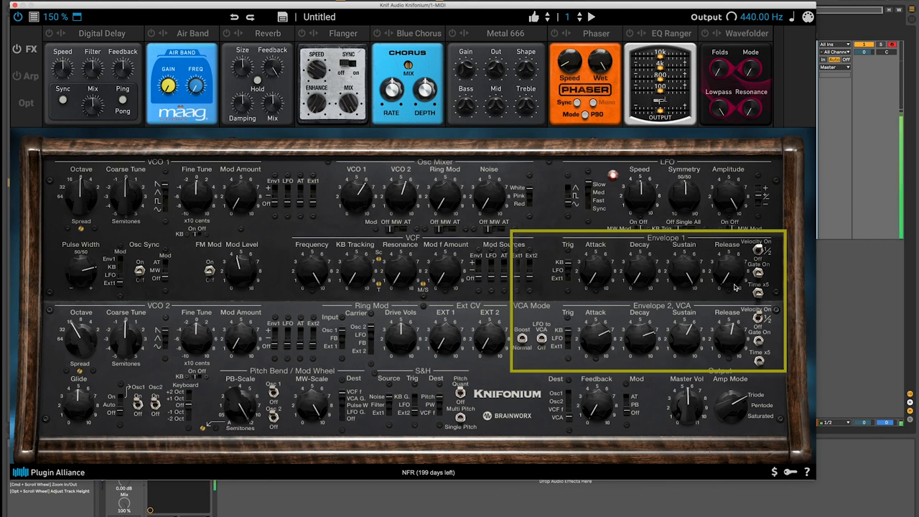
{"action": "mouse_move", "coordinate": [769, 333]}
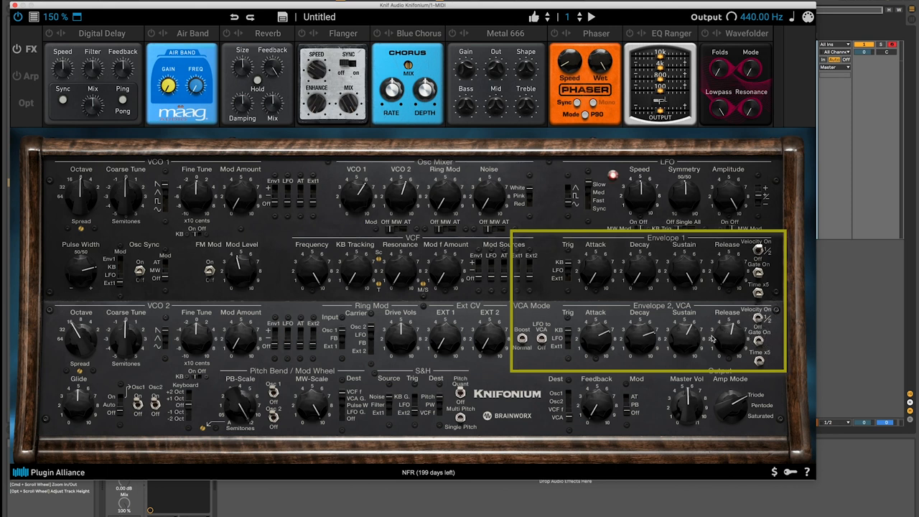
{"action": "mouse_move", "coordinate": [758, 366]}
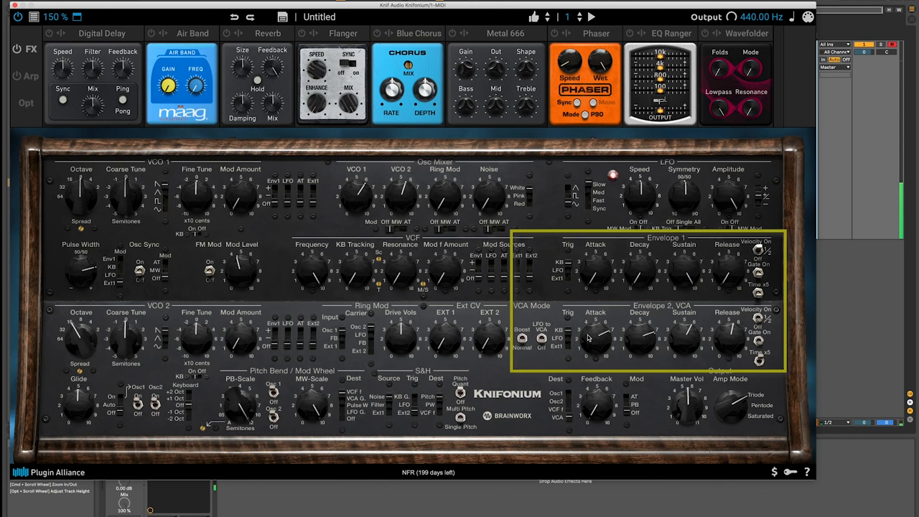
{"action": "mouse_move", "coordinate": [623, 341]}
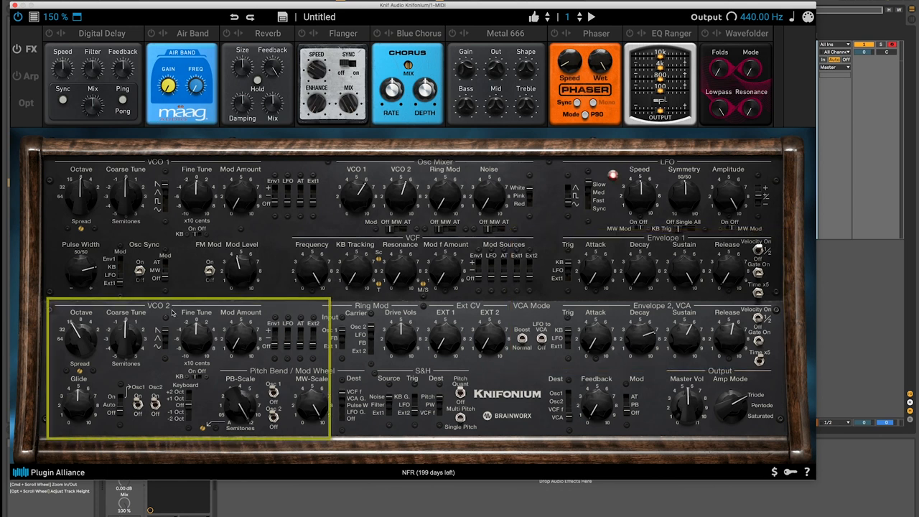
{"action": "mouse_move", "coordinate": [479, 268]}
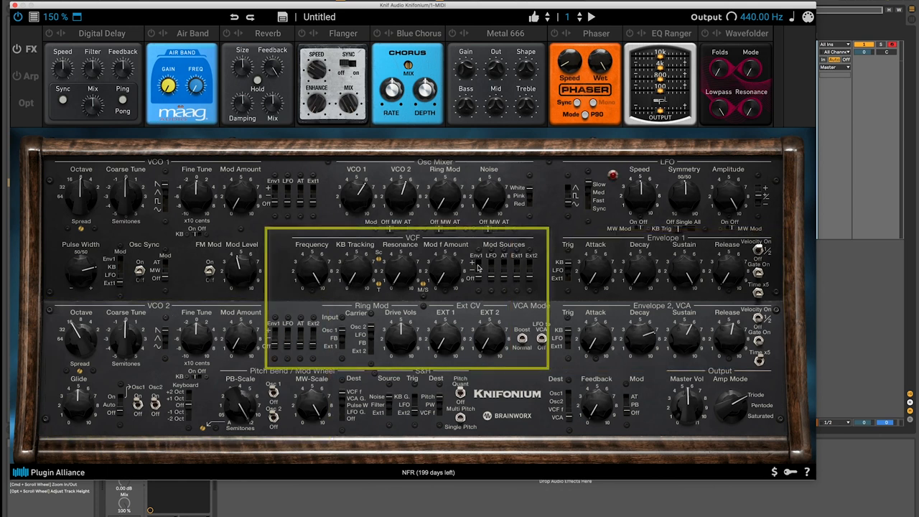
{"action": "mouse_move", "coordinate": [313, 272]}
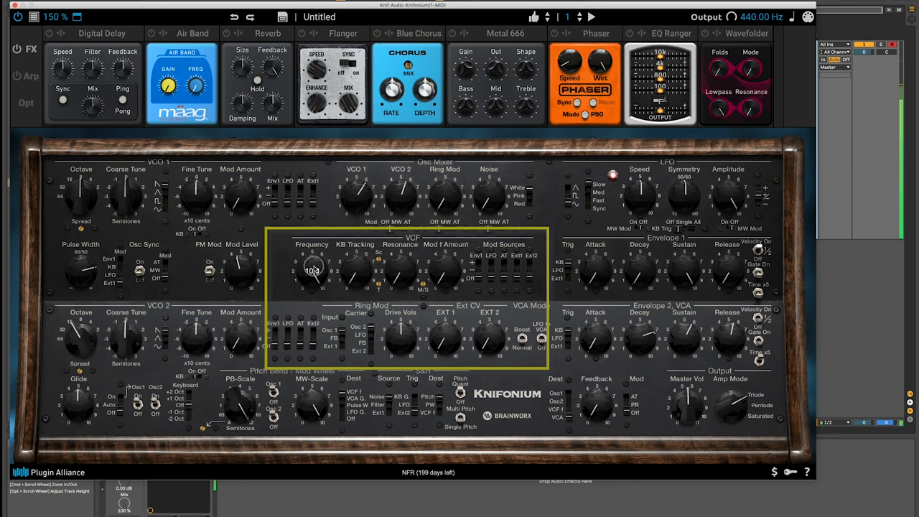
Step: Sweep the VCF resonance and cutoff frequency to new settings while listening
{"action": "left_click_drag", "start_coordinate": [312, 270], "coordinate": [323, 337]}
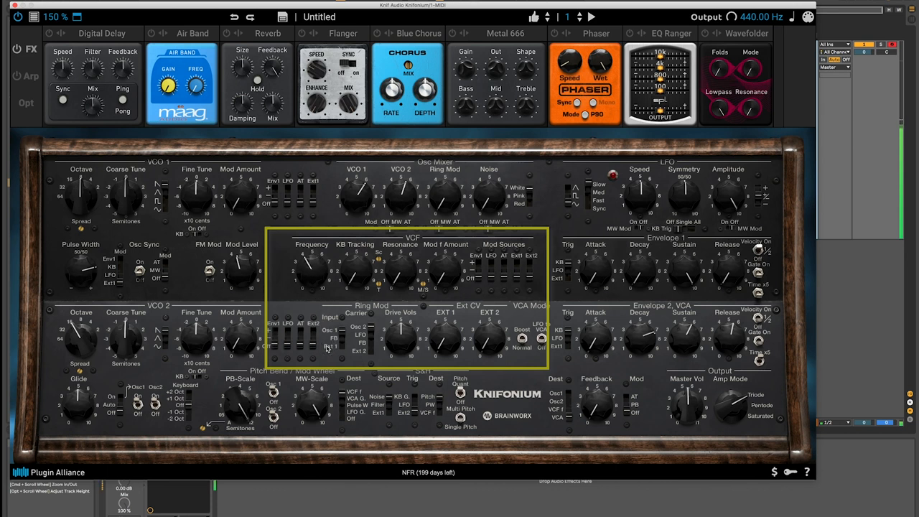
{"action": "mouse_move", "coordinate": [361, 211]}
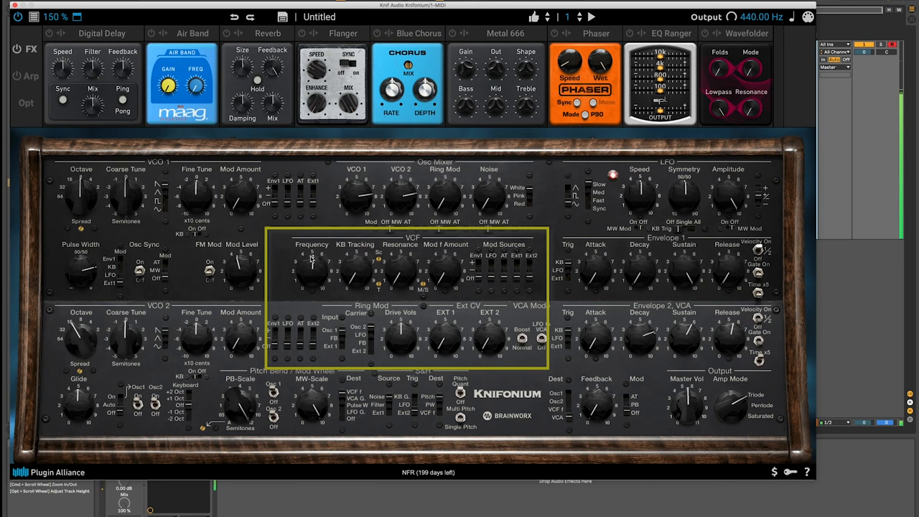
{"action": "mouse_move", "coordinate": [361, 279]}
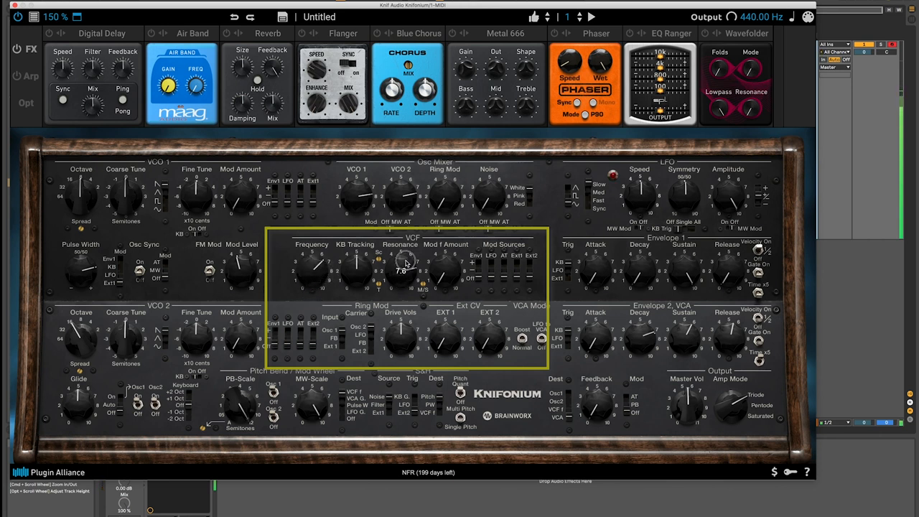
{"action": "left_click_drag", "start_coordinate": [404, 265], "coordinate": [318, 287]}
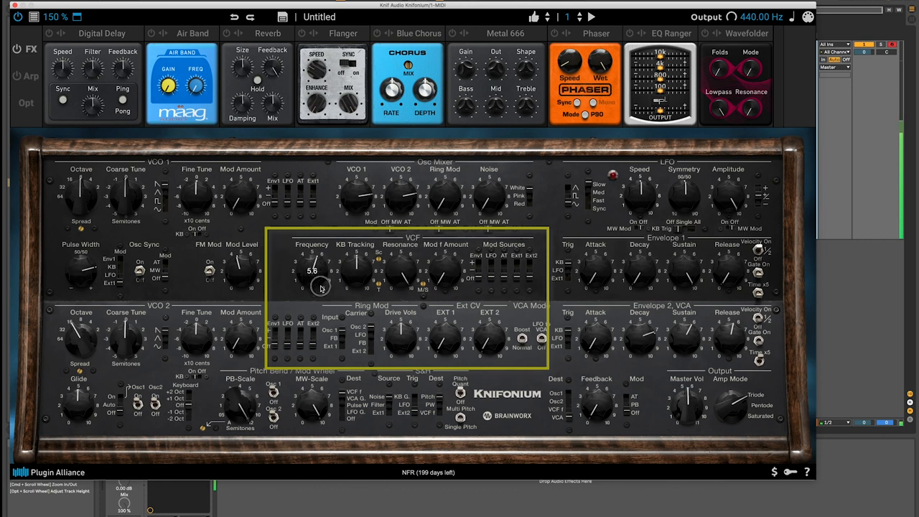
{"action": "left_click_drag", "start_coordinate": [322, 273], "coordinate": [328, 266]}
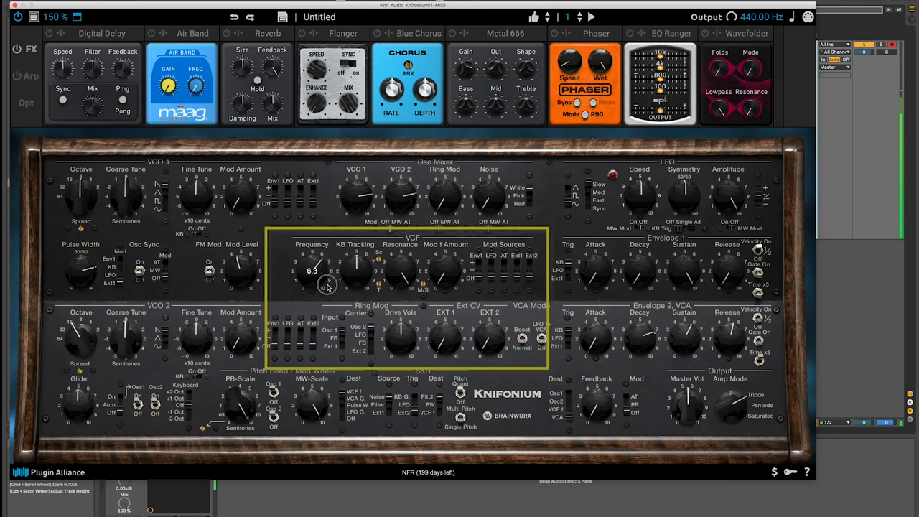
{"action": "left_click_drag", "start_coordinate": [327, 284], "coordinate": [333, 290]}
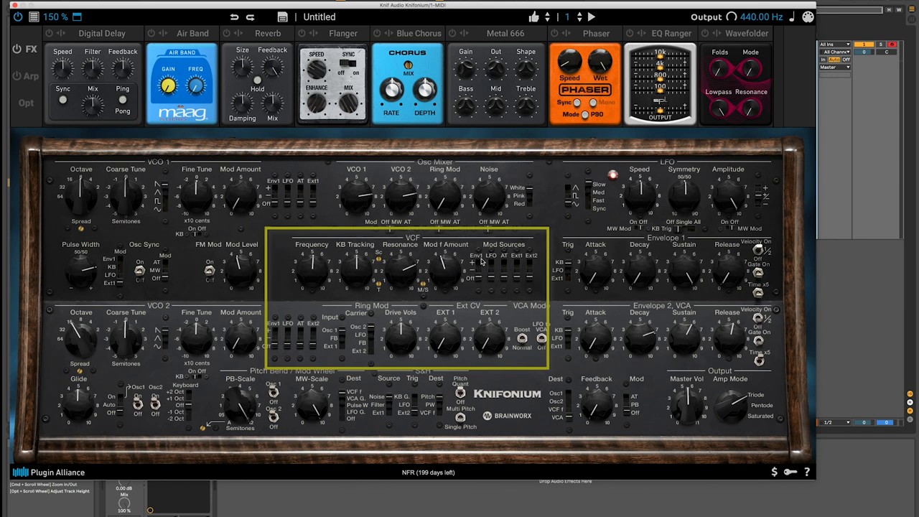
{"action": "mouse_move", "coordinate": [476, 279]}
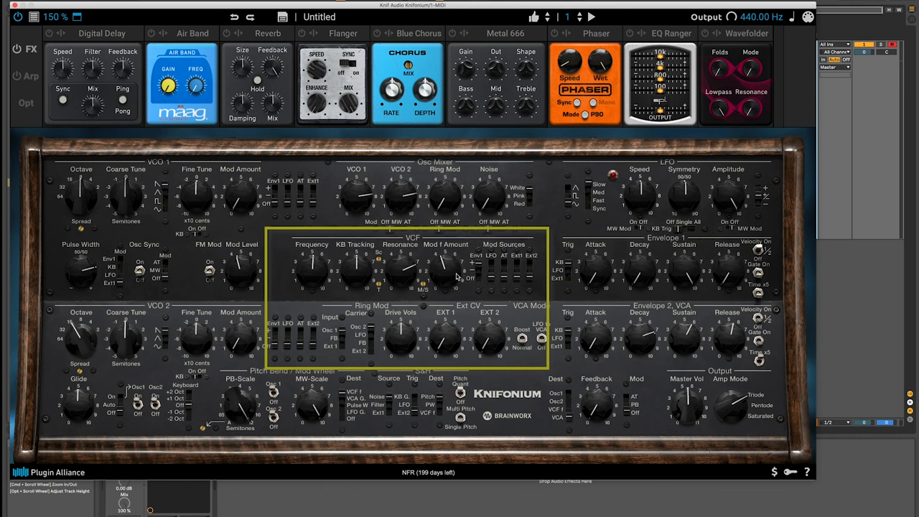
{"action": "mouse_move", "coordinate": [727, 253]}
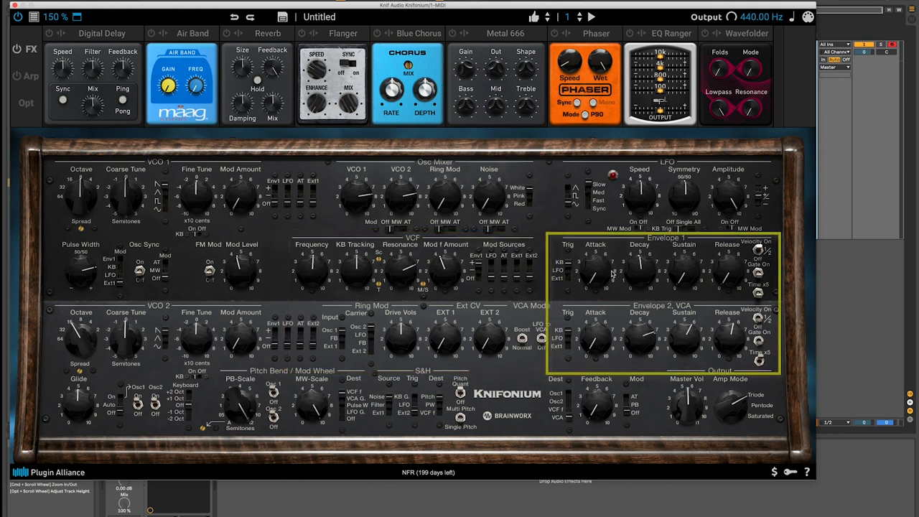
{"action": "left_click_drag", "start_coordinate": [638, 271], "coordinate": [640, 285]}
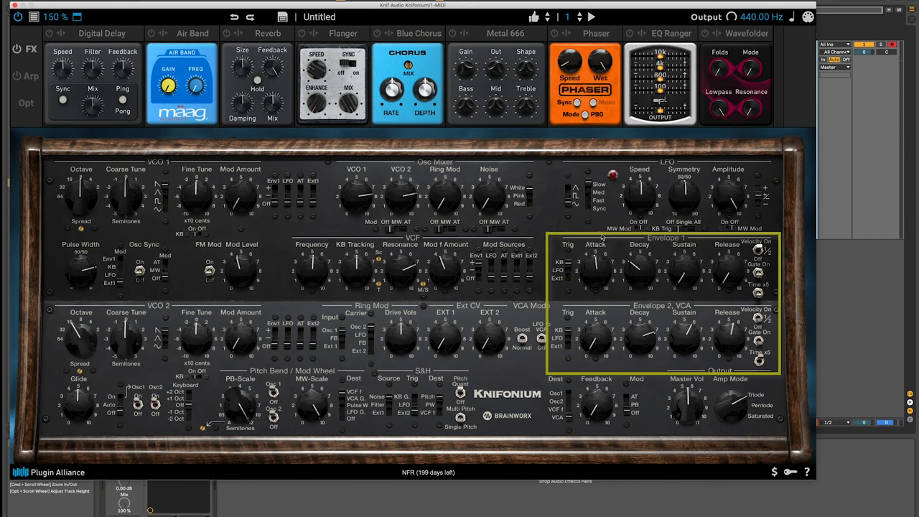
{"action": "mouse_move", "coordinate": [608, 301]}
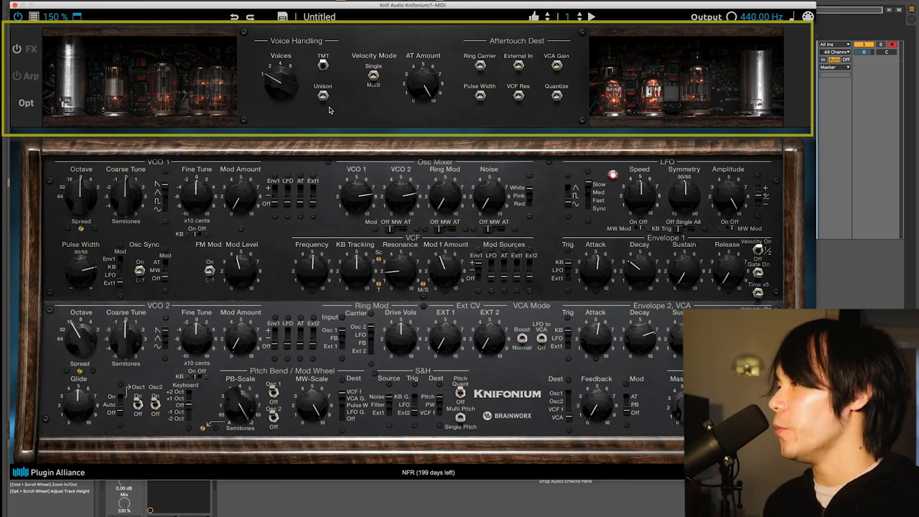
{"action": "mouse_move", "coordinate": [323, 66]}
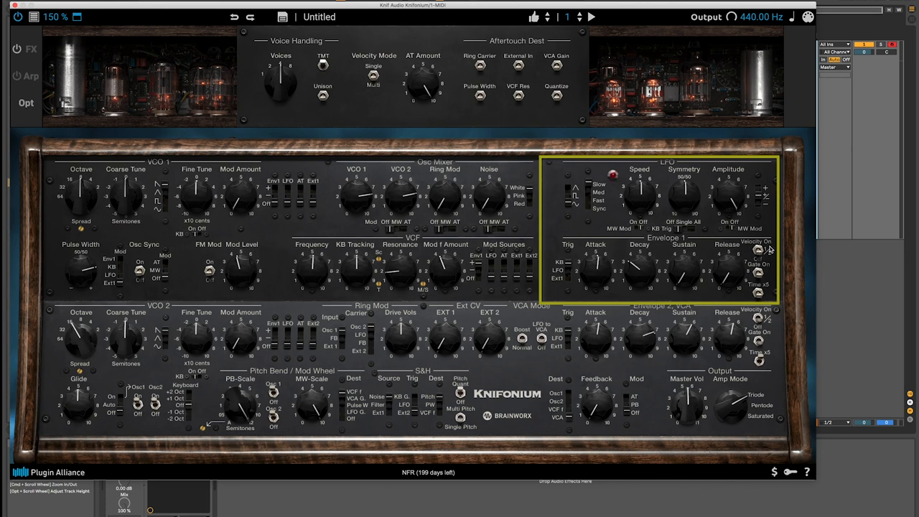
{"action": "mouse_move", "coordinate": [762, 255]}
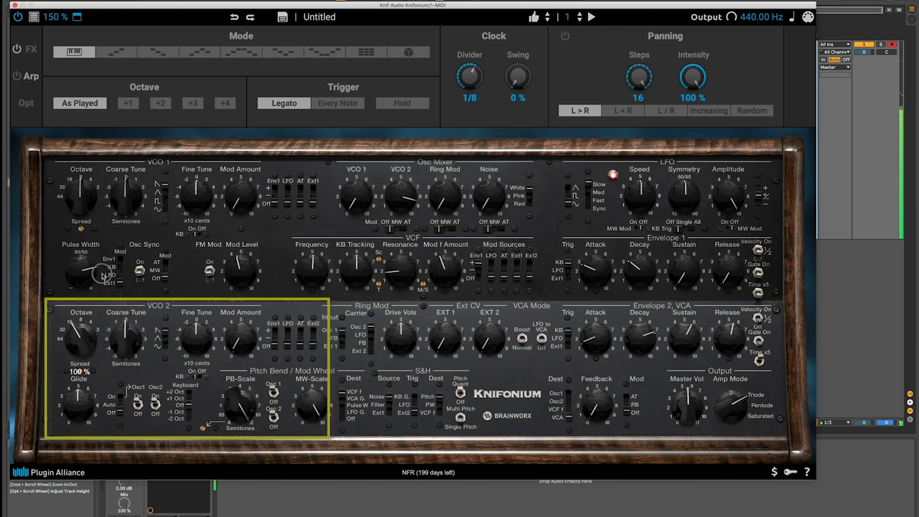
{"action": "left_click_drag", "start_coordinate": [100, 275], "coordinate": [100, 294]}
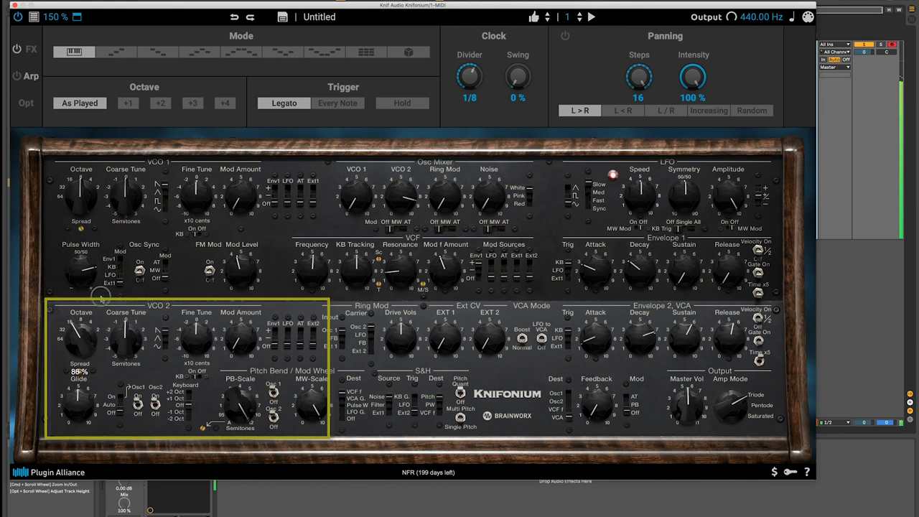
{"action": "left_click_drag", "start_coordinate": [100, 295], "coordinate": [101, 323]}
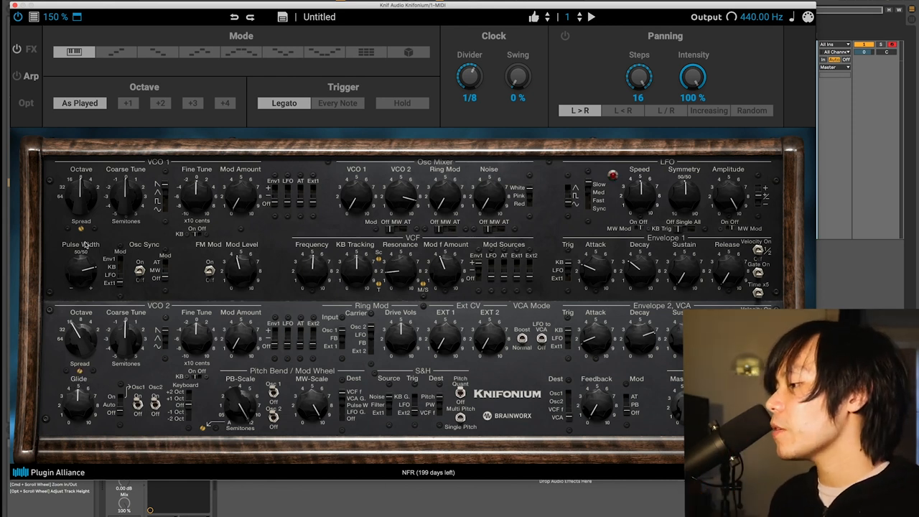
{"action": "left_click_drag", "start_coordinate": [79, 261], "coordinate": [80, 259]}
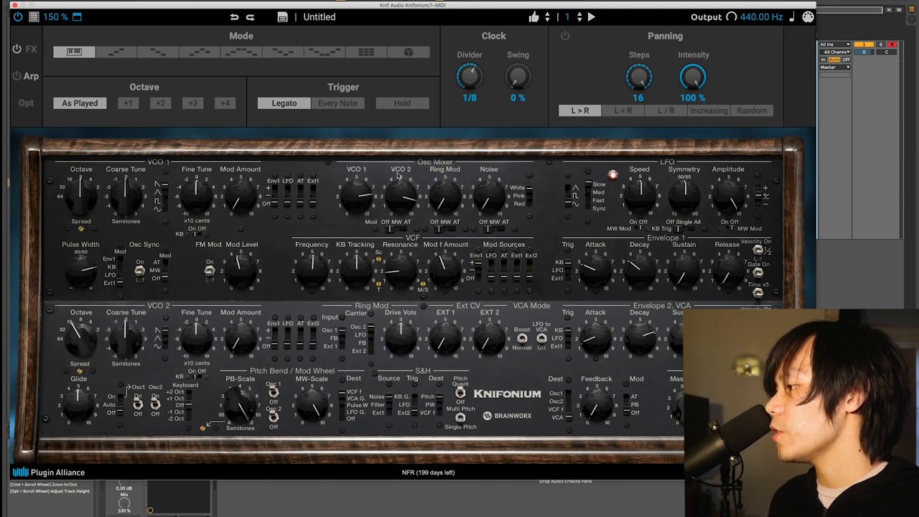
Step: Try the arpeggiator pattern modes and settle on the dice/random mode
{"action": "left_click", "coordinate": [72, 52]}
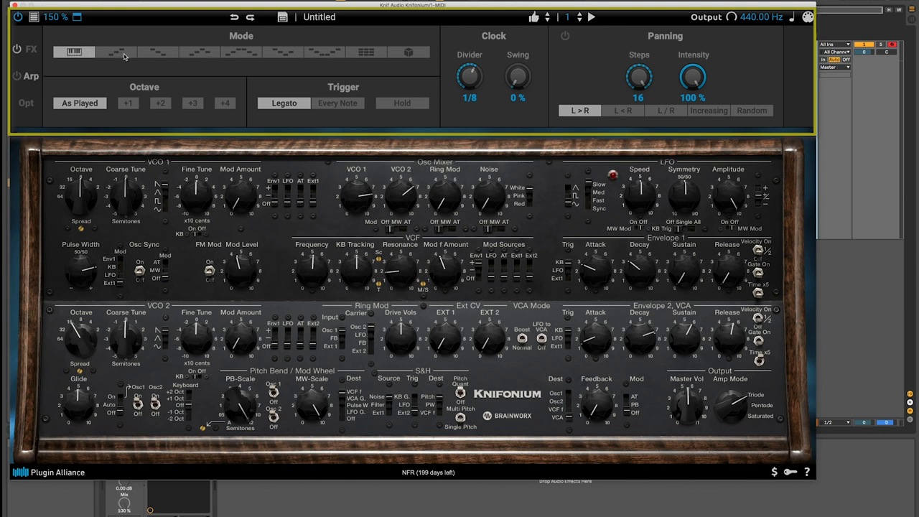
{"action": "left_click", "coordinate": [158, 52]}
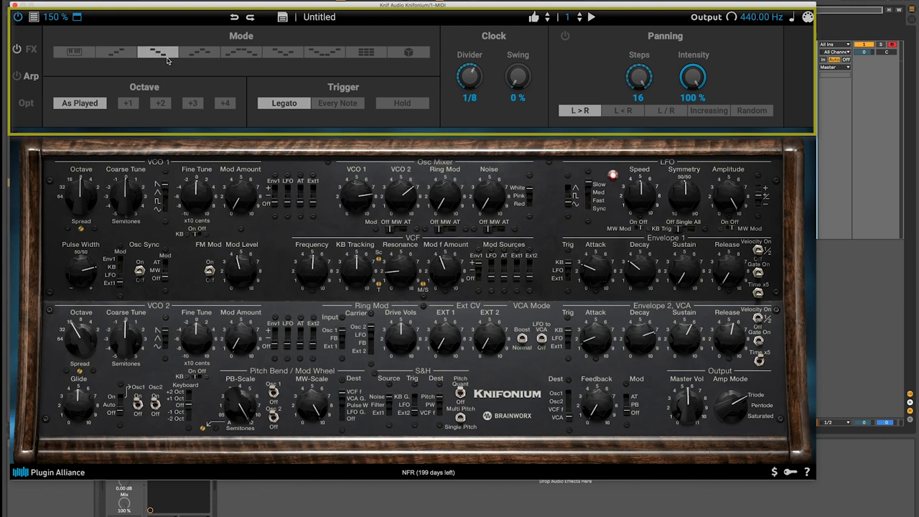
{"action": "mouse_move", "coordinate": [294, 95]}
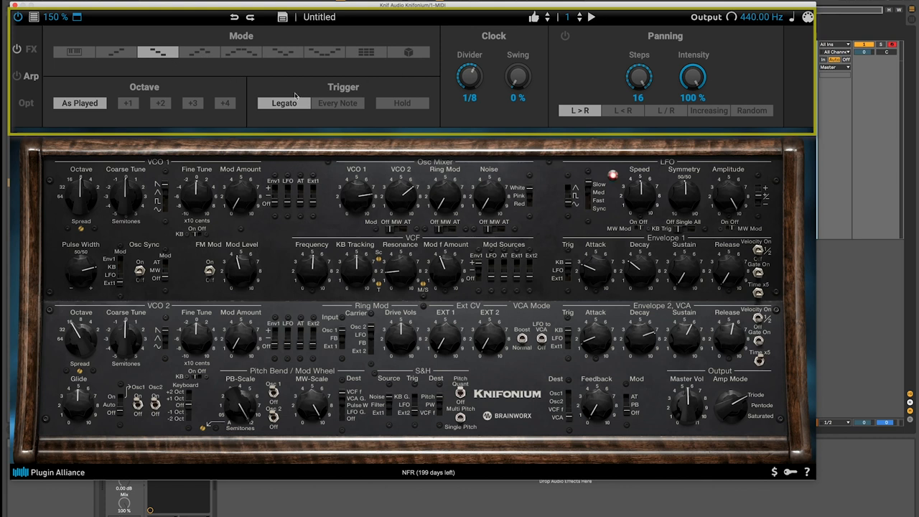
{"action": "left_click", "coordinate": [407, 52]}
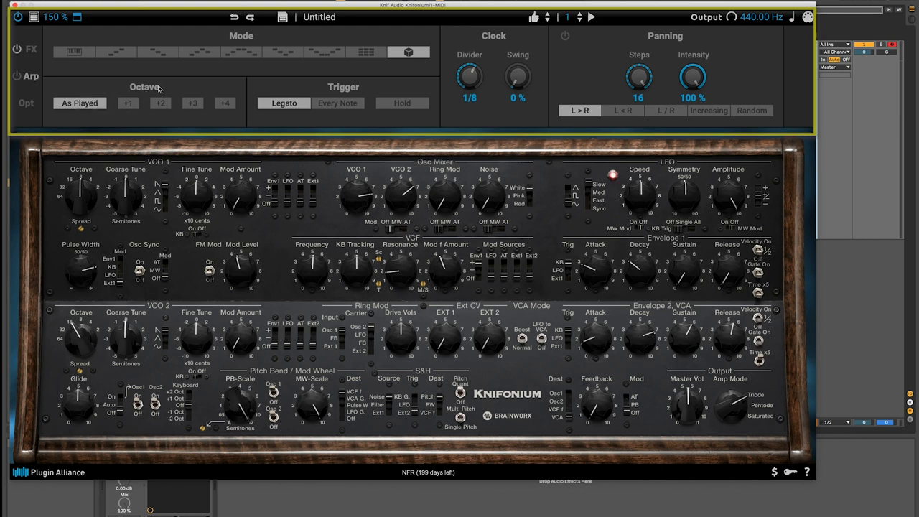
Step: Try the +1 and +2 Octave ranges, then return the arpeggiator to As Played
{"action": "left_click", "coordinate": [128, 103]}
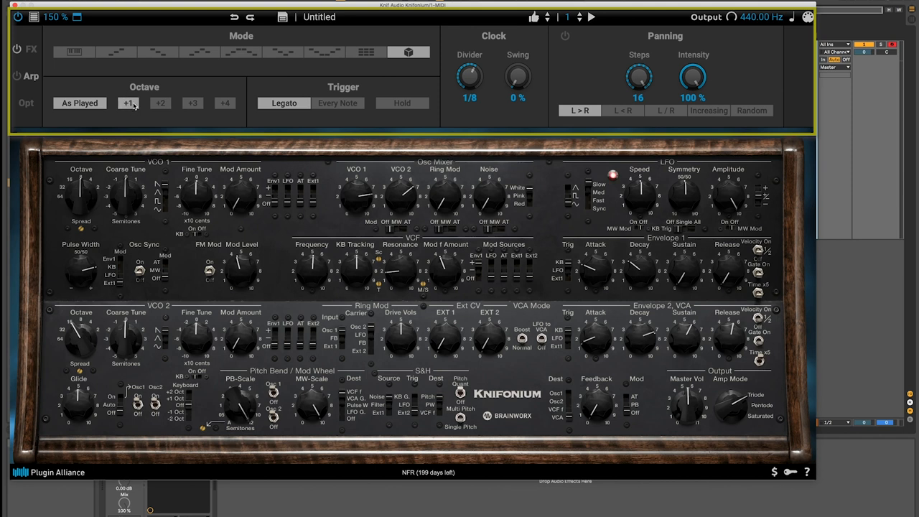
{"action": "left_click", "coordinate": [161, 103]}
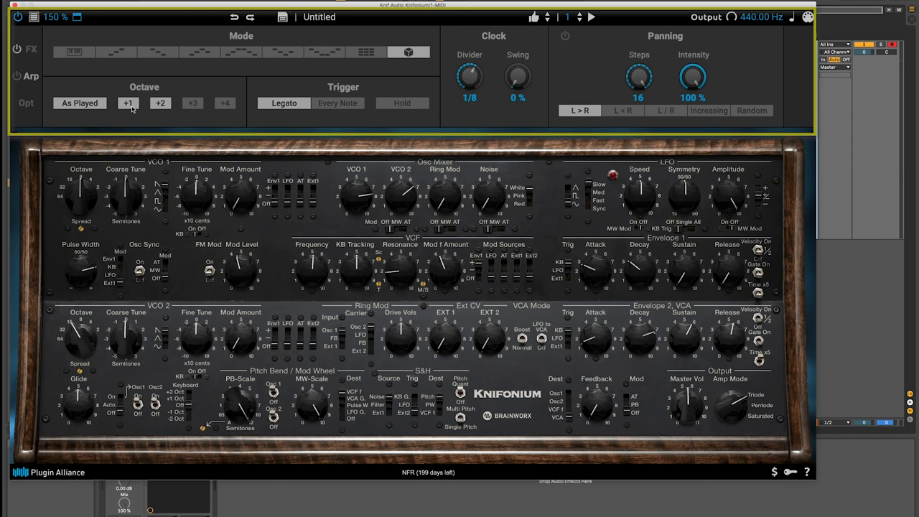
{"action": "left_click", "coordinate": [161, 103]}
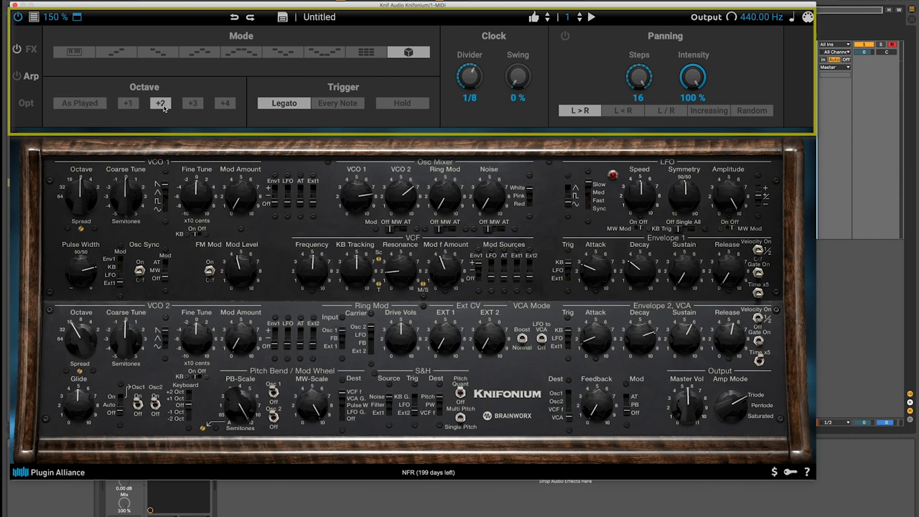
{"action": "left_click", "coordinate": [79, 104]}
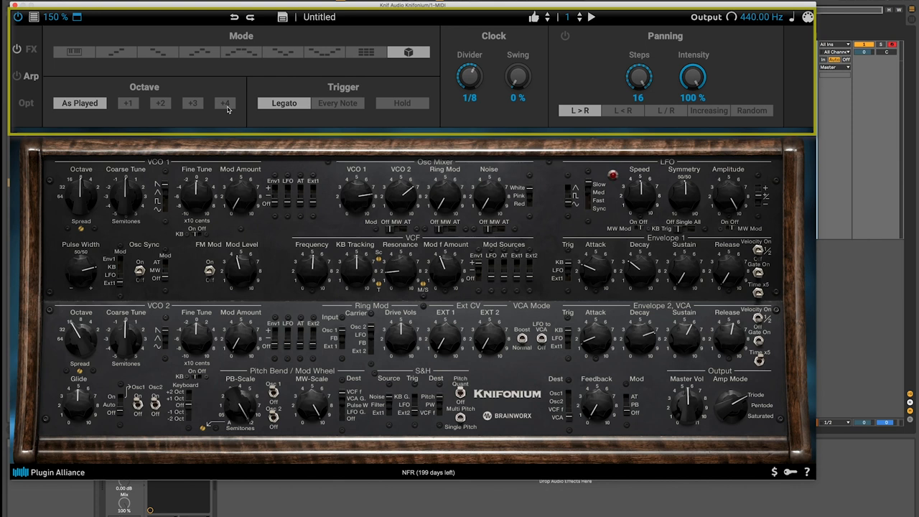
{"action": "mouse_move", "coordinate": [347, 95]}
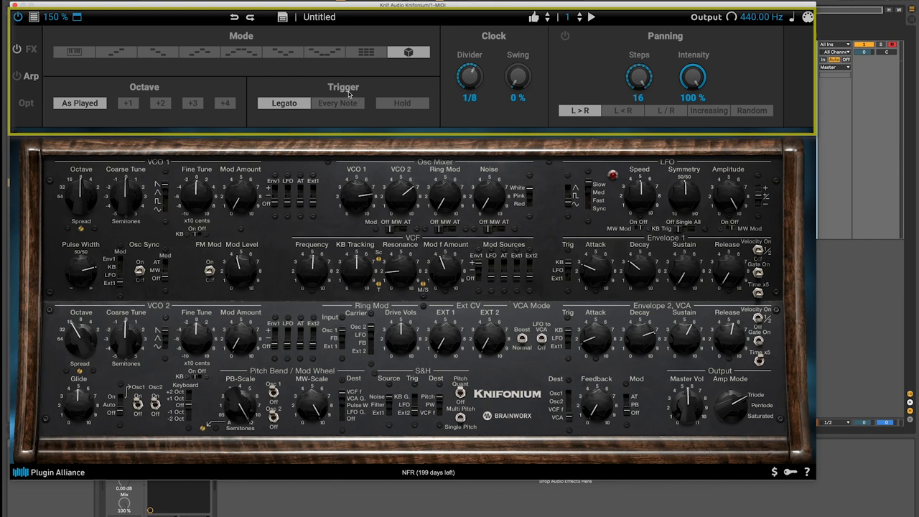
{"action": "mouse_move", "coordinate": [86, 415]}
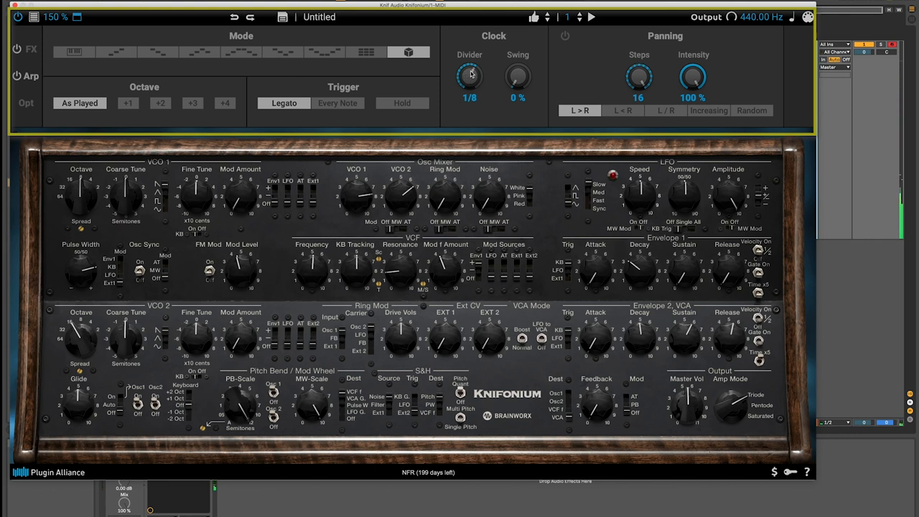
Step: Raise the arpeggiator Clock Swing knob to 66%
{"action": "left_click_drag", "start_coordinate": [470, 77], "coordinate": [469, 64]}
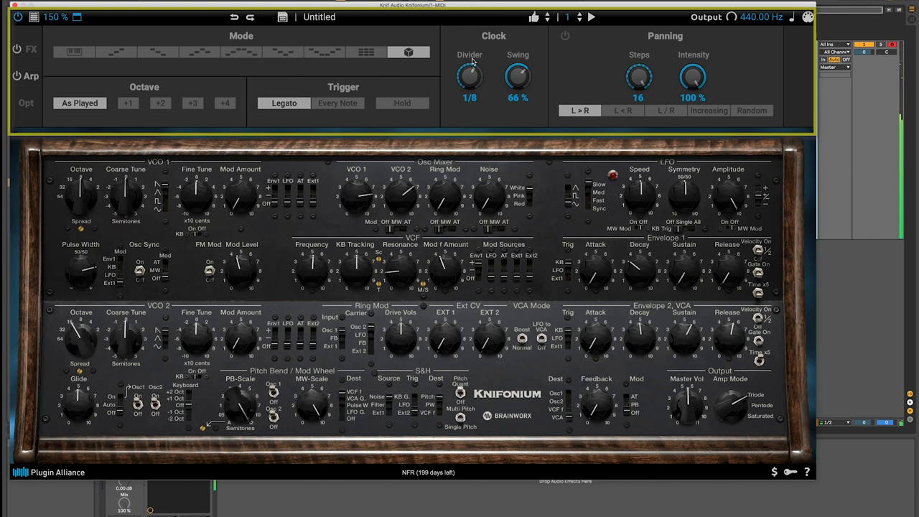
{"action": "mouse_move", "coordinate": [709, 46]}
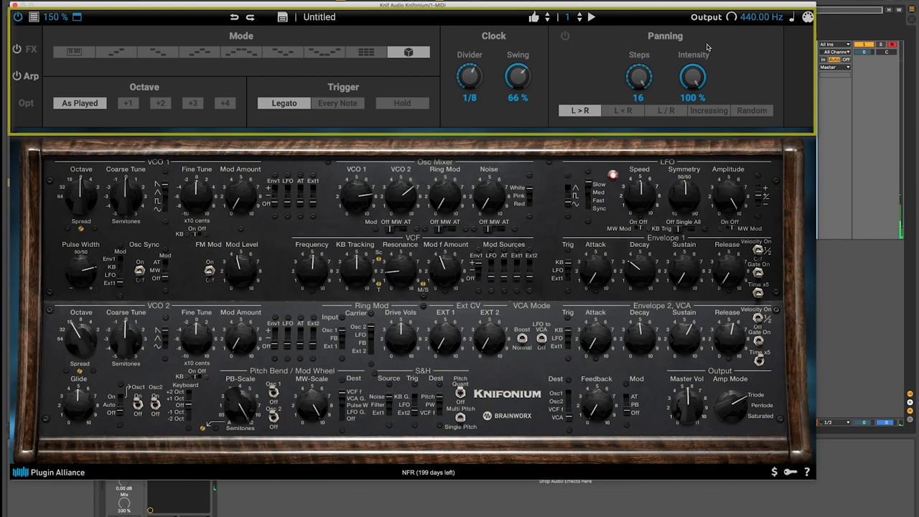
{"action": "mouse_move", "coordinate": [591, 117]}
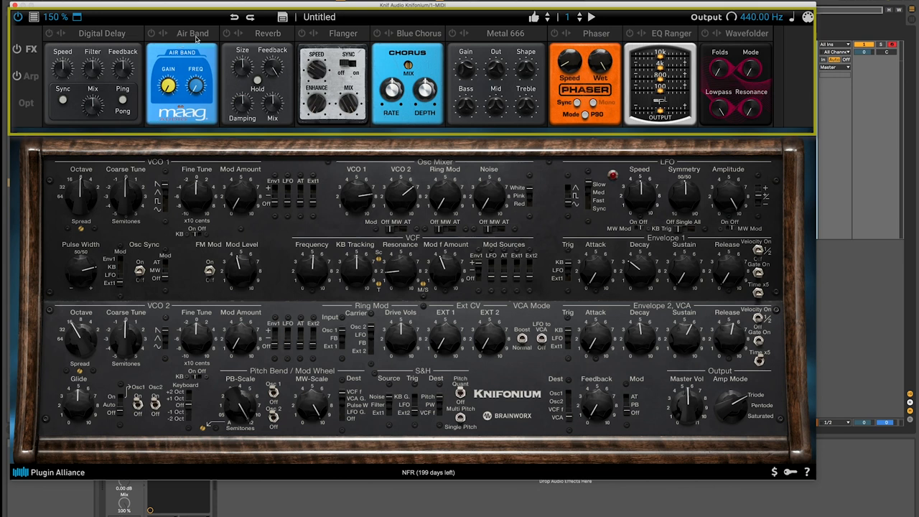
{"action": "mouse_move", "coordinate": [509, 40]}
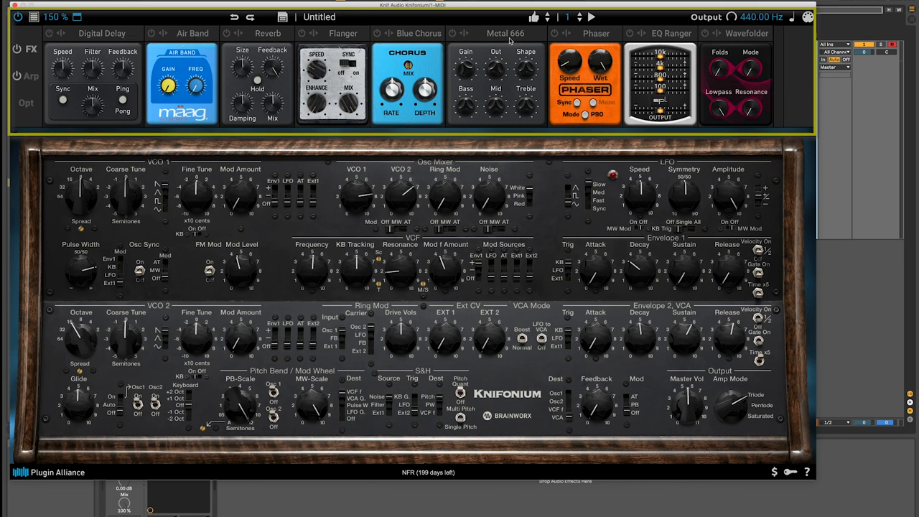
{"action": "mouse_move", "coordinate": [670, 36]}
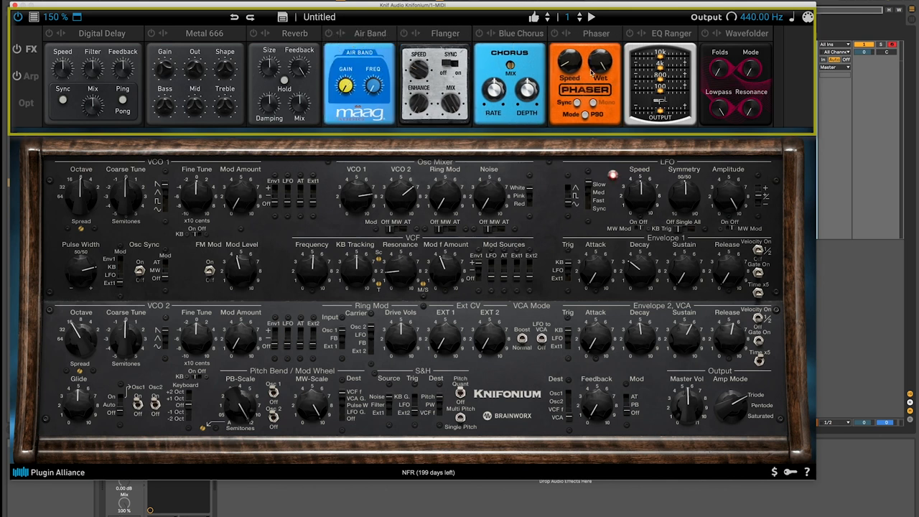
{"action": "mouse_move", "coordinate": [712, 508]}
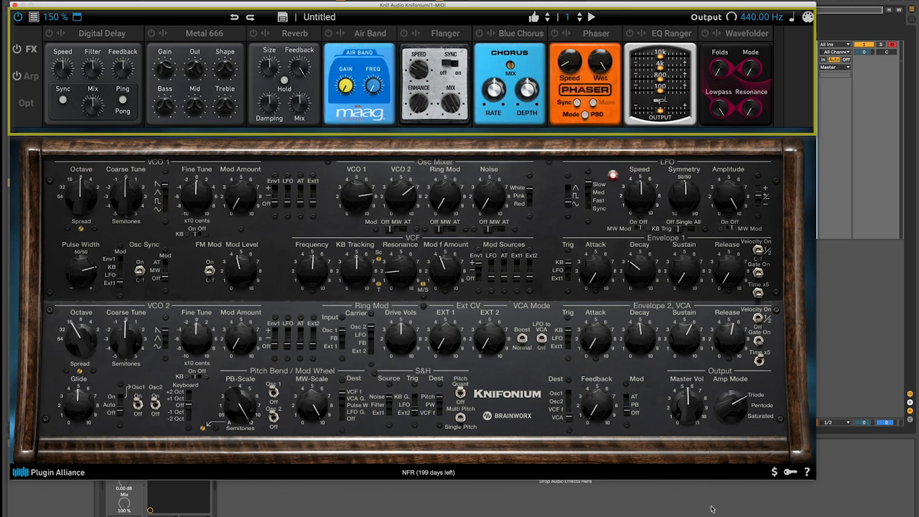